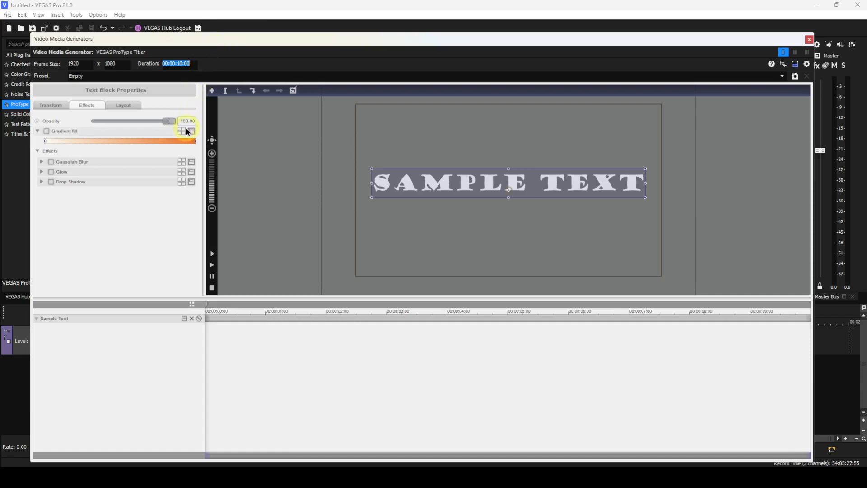
Step: Apply the Black to White gradient preset to the sample text and enable Gradient fill
{"action": "left_click", "coordinate": [182, 131]}
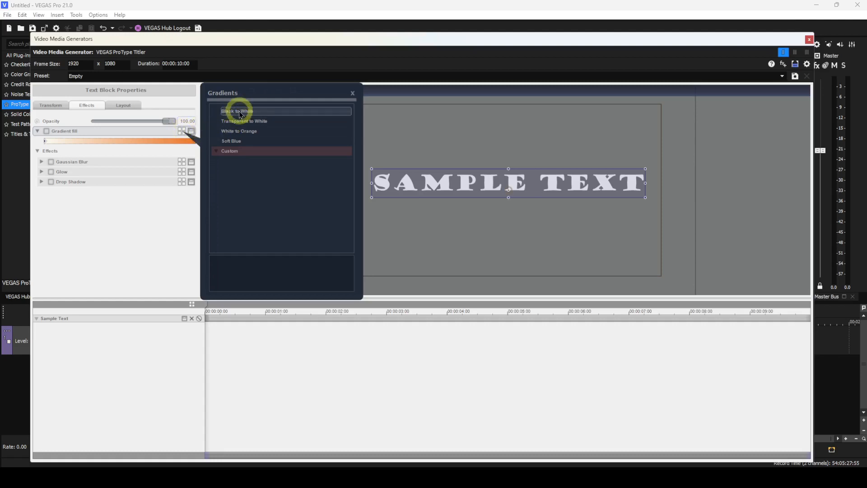
{"action": "left_click", "coordinate": [237, 110]}
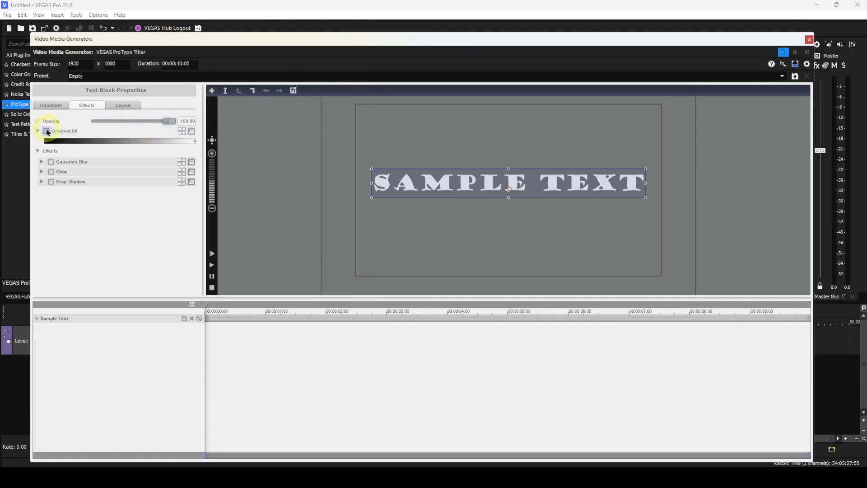
{"action": "left_click", "coordinate": [46, 131]}
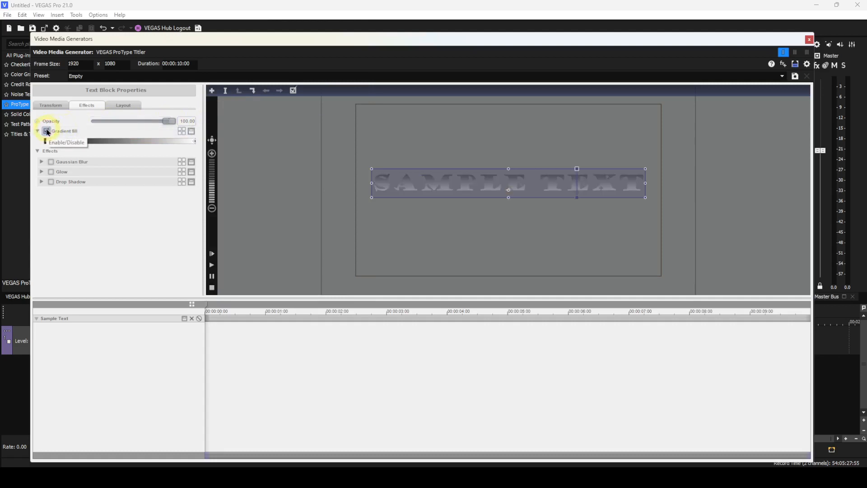
{"action": "left_click", "coordinate": [47, 131]}
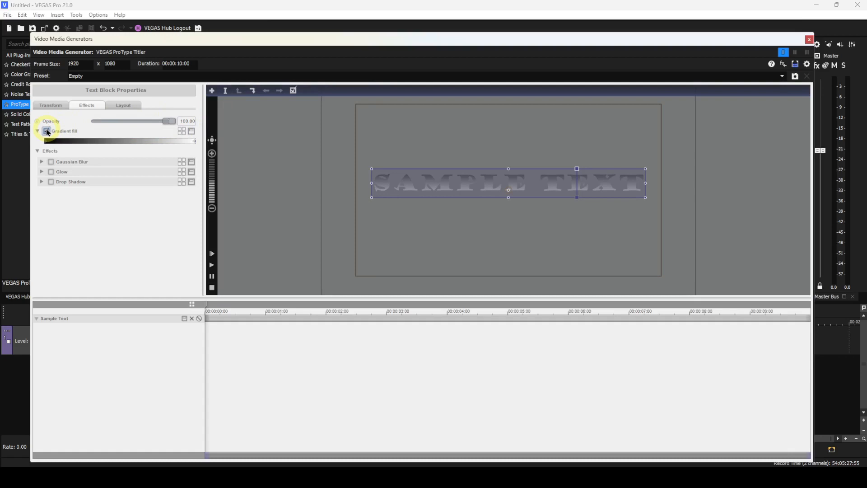
Step: Add a second Glow effect to the sample text and enable its checkbox
{"action": "left_click", "coordinate": [46, 131]}
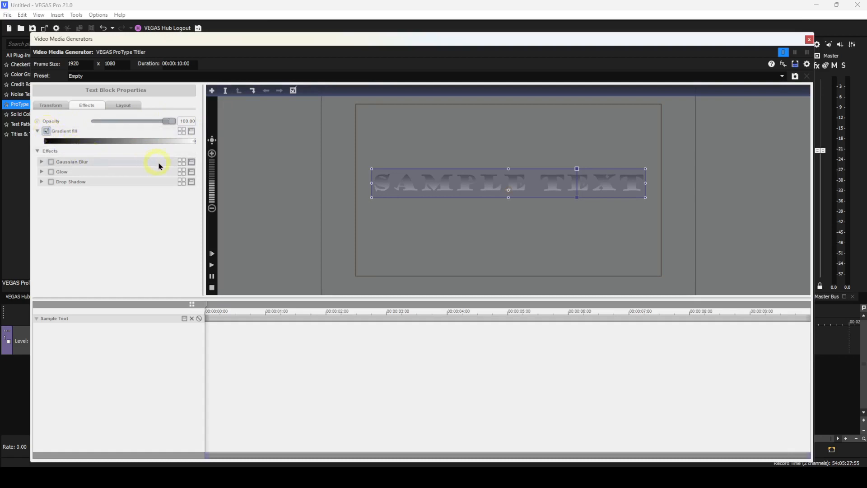
{"action": "left_click", "coordinate": [182, 161]}
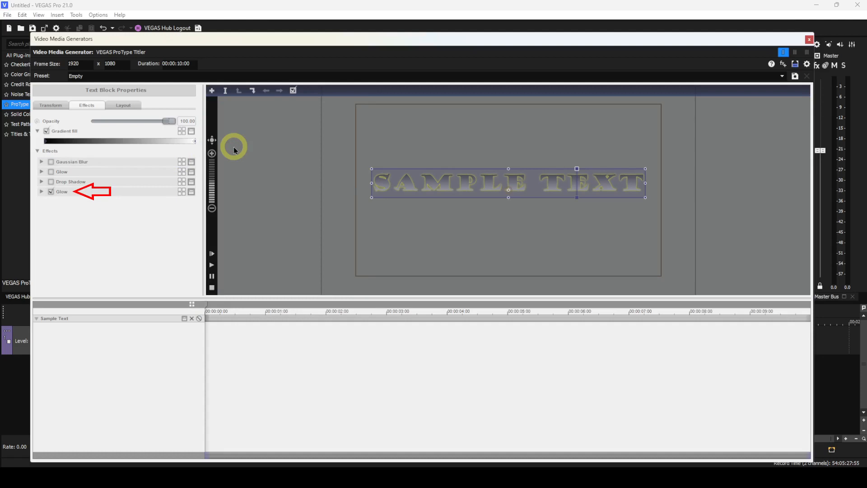
{"action": "left_click", "coordinate": [51, 192]}
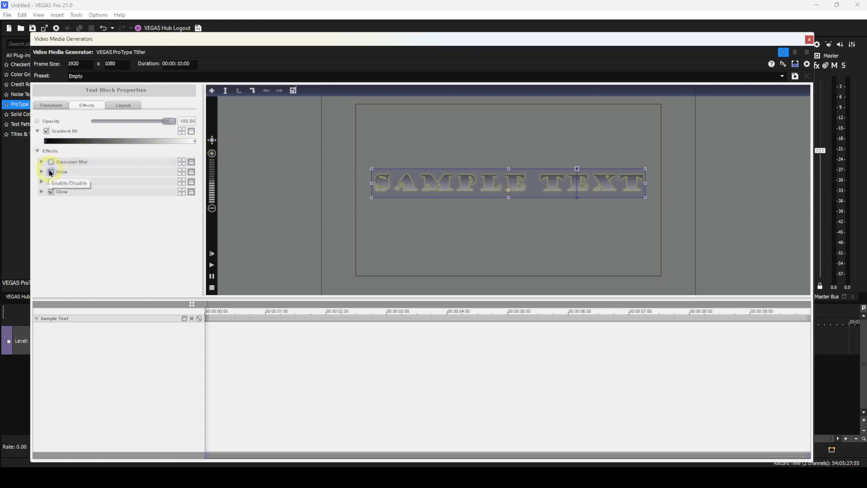
Step: Enable the red Glow at amount 29.07 and raise the yellow Glow to 31.64
{"action": "left_click", "coordinate": [50, 172]}
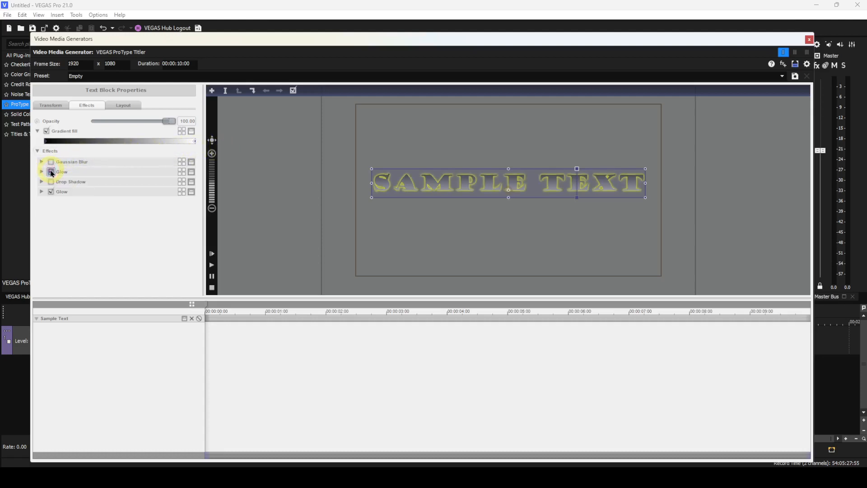
{"action": "left_click", "coordinate": [50, 172]}
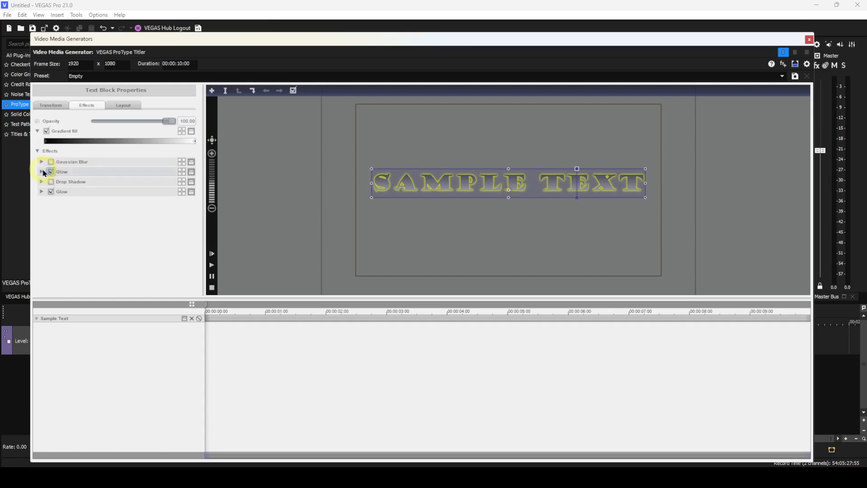
{"action": "left_click", "coordinate": [42, 172]}
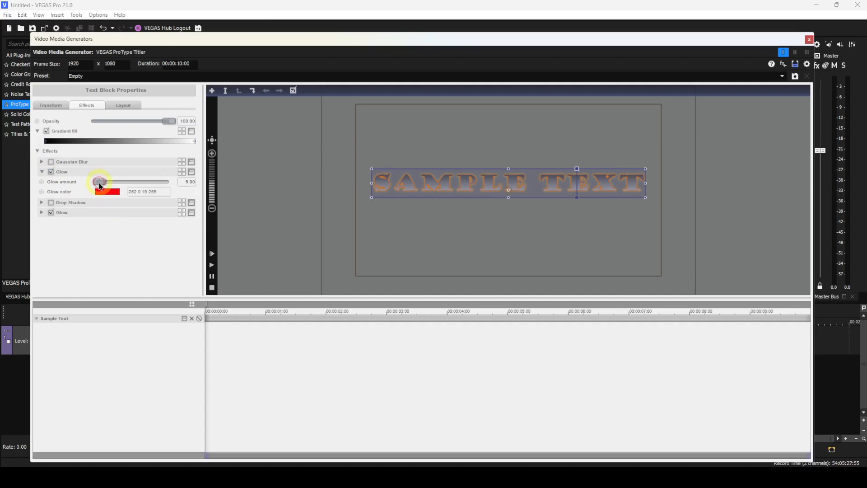
{"action": "left_click_drag", "start_coordinate": [105, 182], "coordinate": [116, 181]}
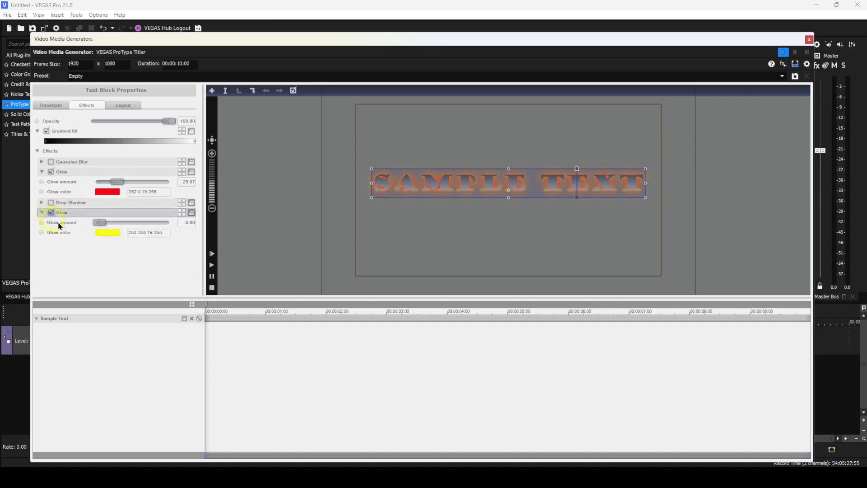
{"action": "left_click_drag", "start_coordinate": [98, 223], "coordinate": [108, 222]}
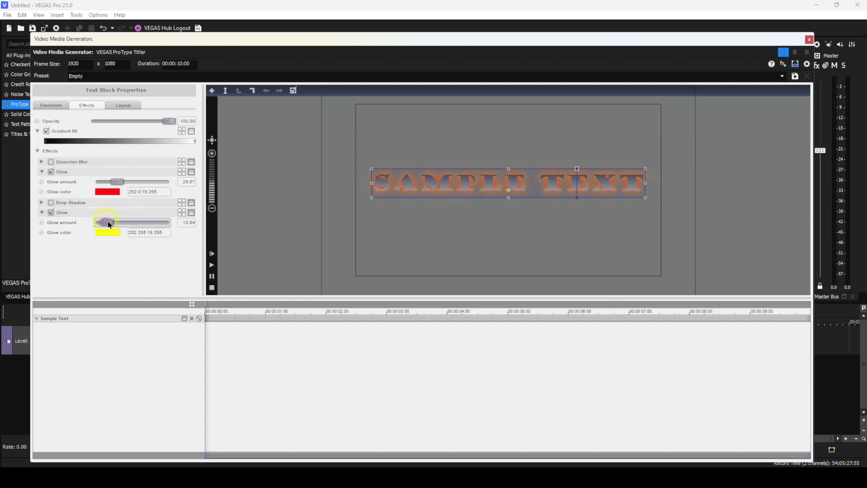
{"action": "left_click_drag", "start_coordinate": [106, 222], "coordinate": [125, 222]}
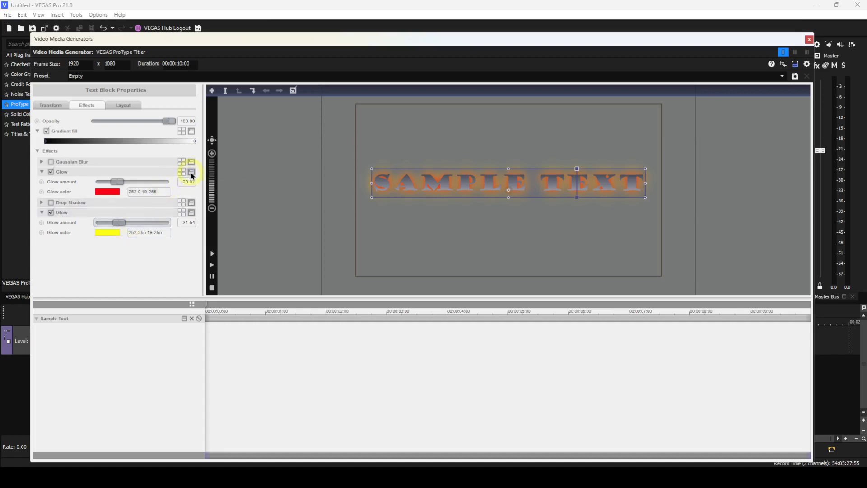
Step: Save the red Glow to the collection as a custom preset named Red
{"action": "left_click", "coordinate": [190, 162]}
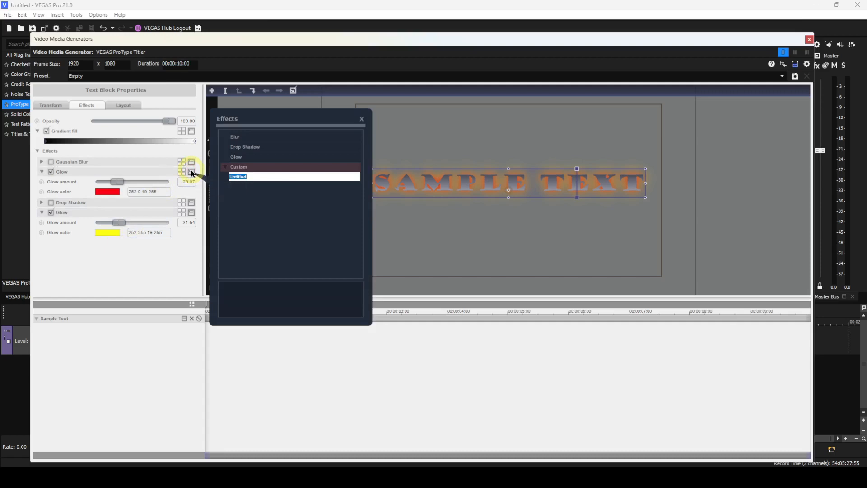
{"action": "type", "text": "Red"}
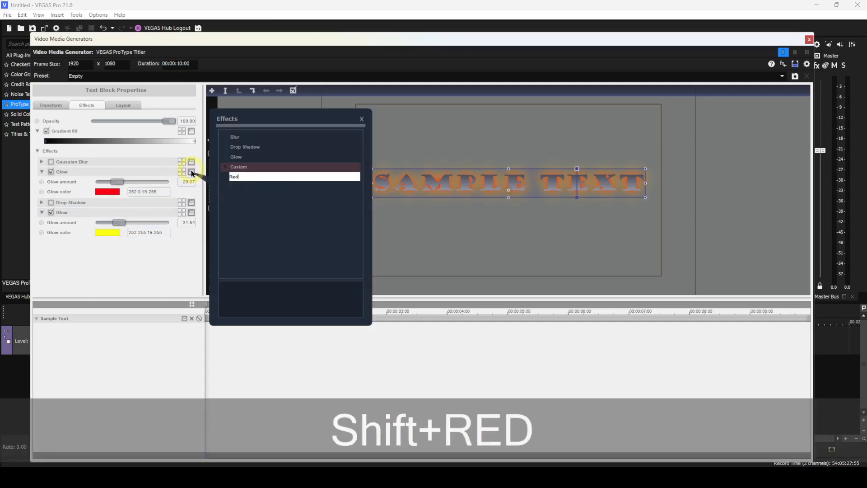
{"action": "key", "text": "Return"}
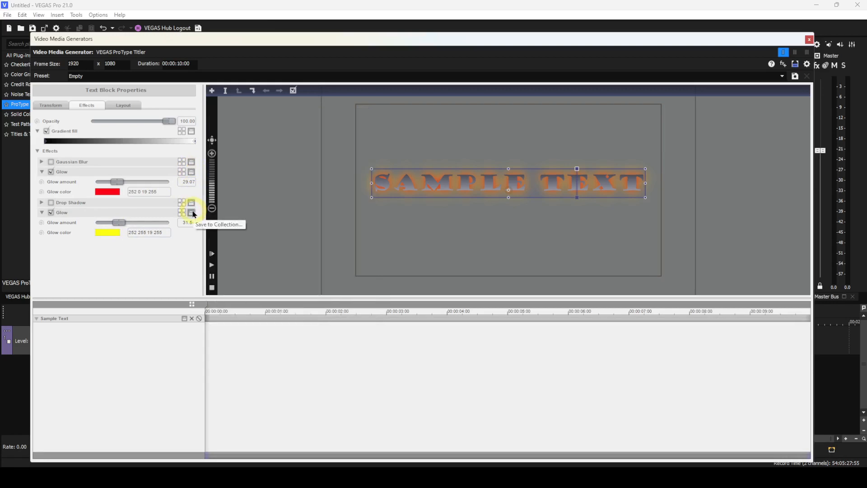
Step: Save the yellow Glow to the collection as a custom preset named Yellow
{"action": "left_click", "coordinate": [192, 212]}
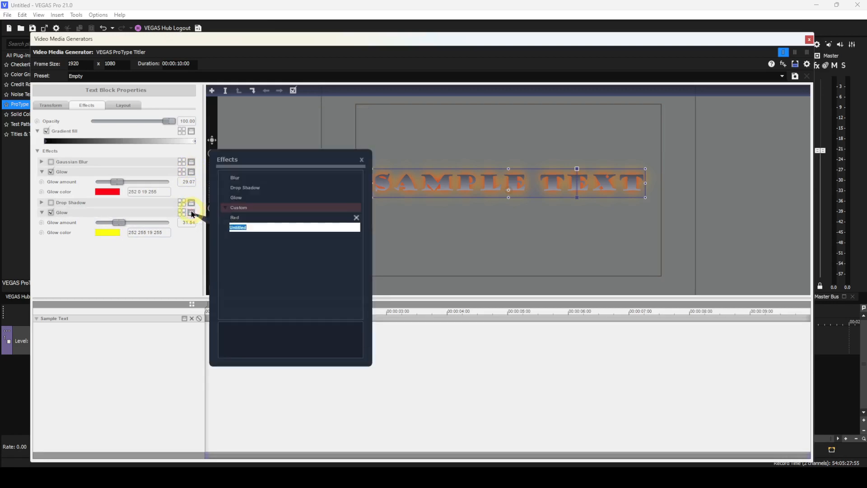
{"action": "type", "text": "Yellow"}
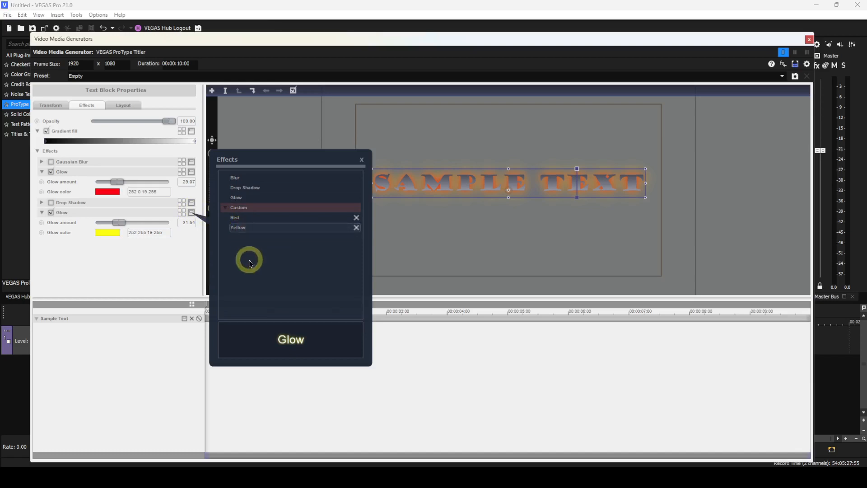
{"action": "left_click", "coordinate": [362, 159]}
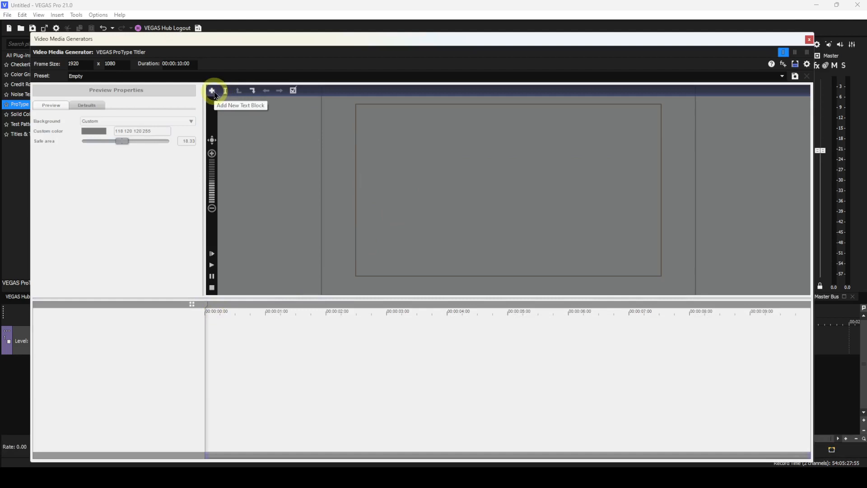
Step: Add a new Sample Text block and apply the custom Red and Yellow glow presets
{"action": "left_click", "coordinate": [212, 91]}
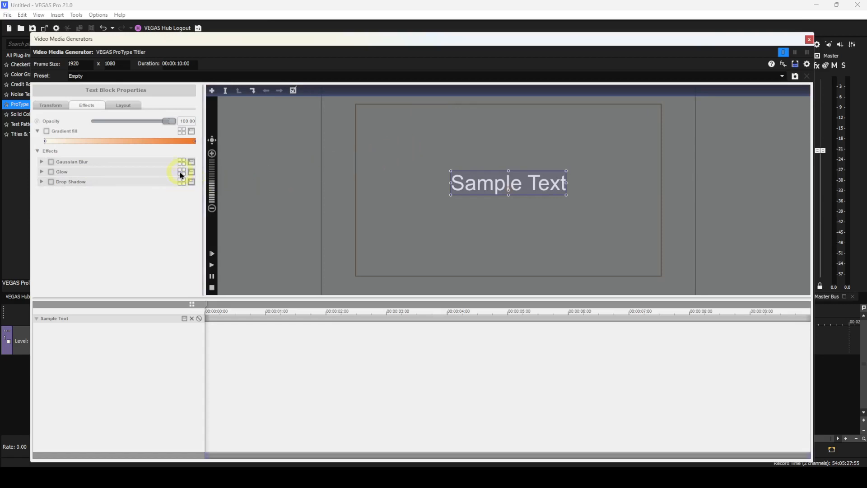
{"action": "left_click", "coordinate": [182, 172]}
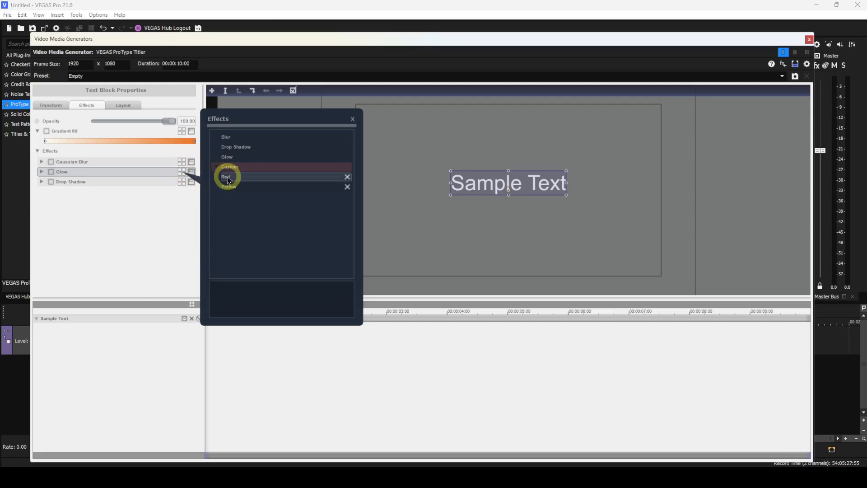
{"action": "left_click", "coordinate": [227, 172]}
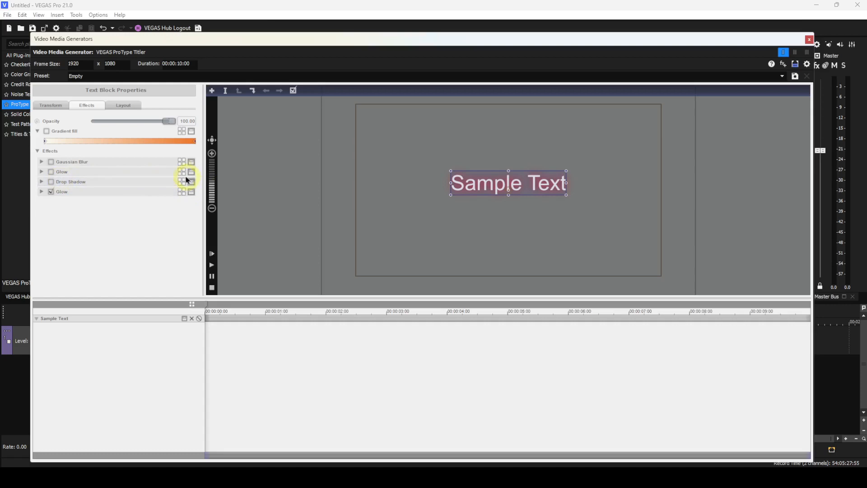
{"action": "left_click", "coordinate": [191, 171]}
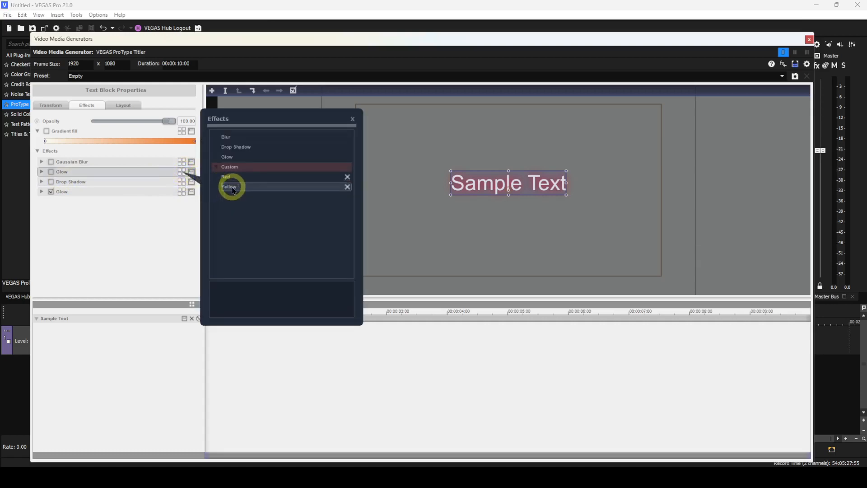
{"action": "left_click", "coordinate": [229, 187]}
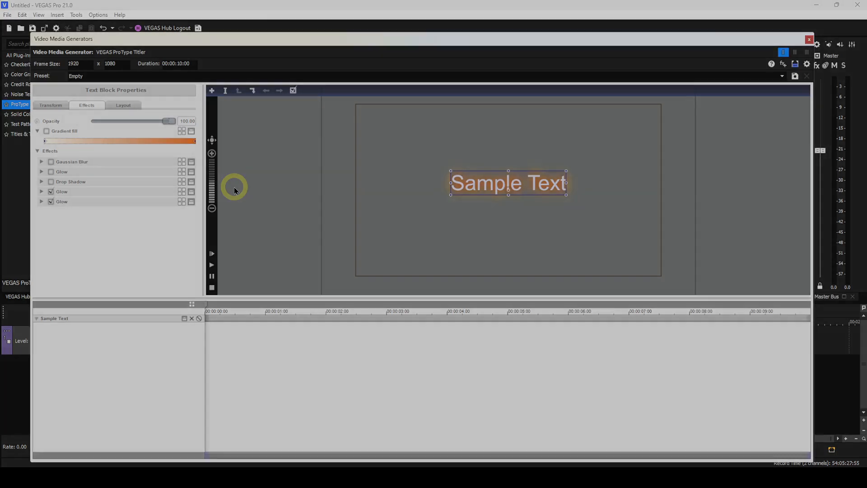
{"action": "type", "text": "This is a Sample Text String"}
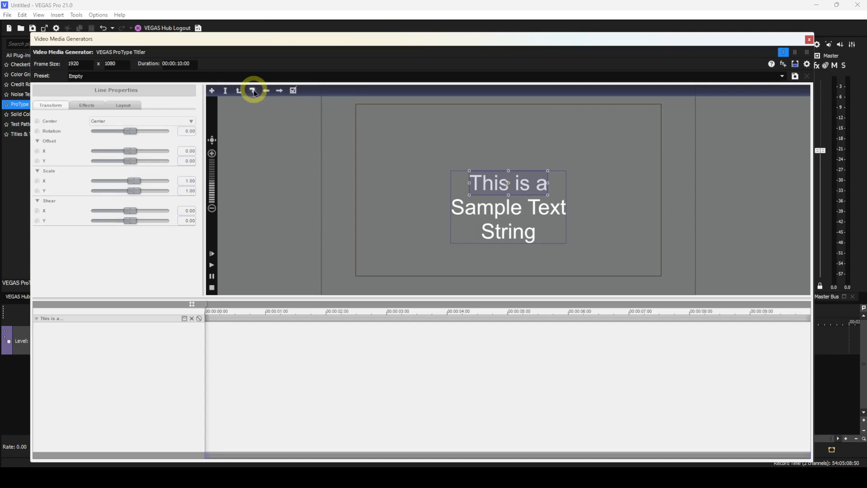
{"action": "mouse_move", "coordinate": [272, 92]}
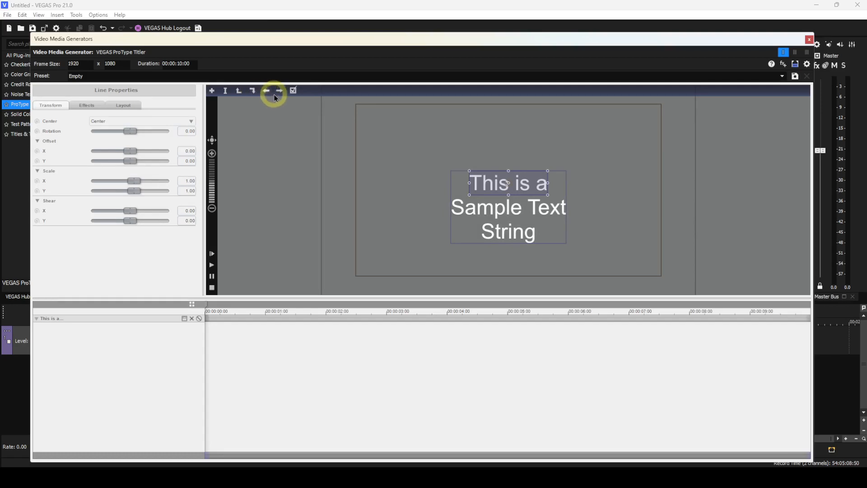
Step: Move between title lines, then drill into the words of 'This is a'
{"action": "left_click", "coordinate": [279, 90]}
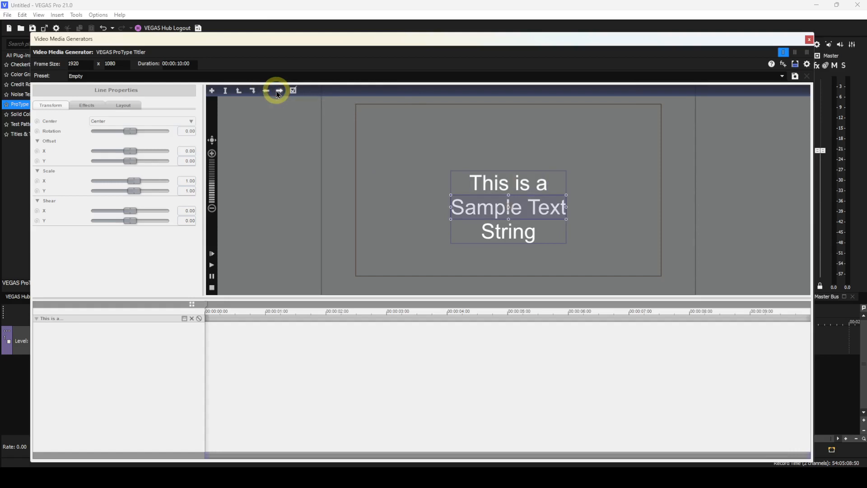
{"action": "left_click", "coordinate": [266, 90]}
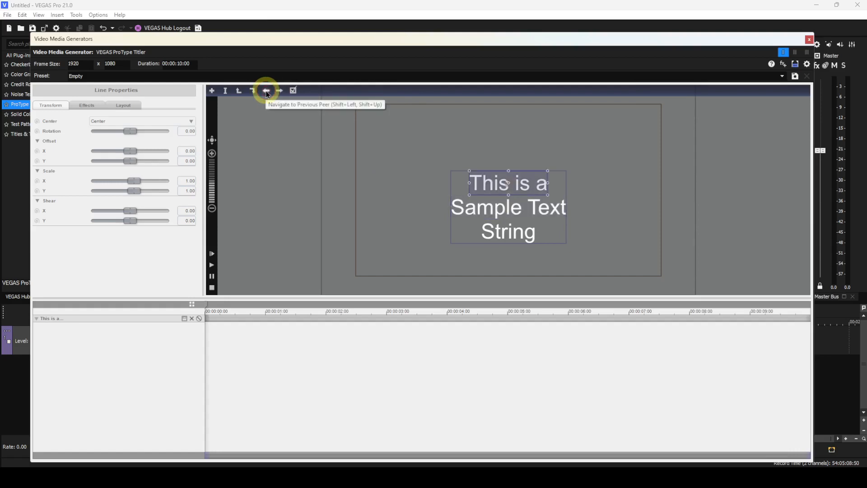
{"action": "mouse_move", "coordinate": [267, 109]}
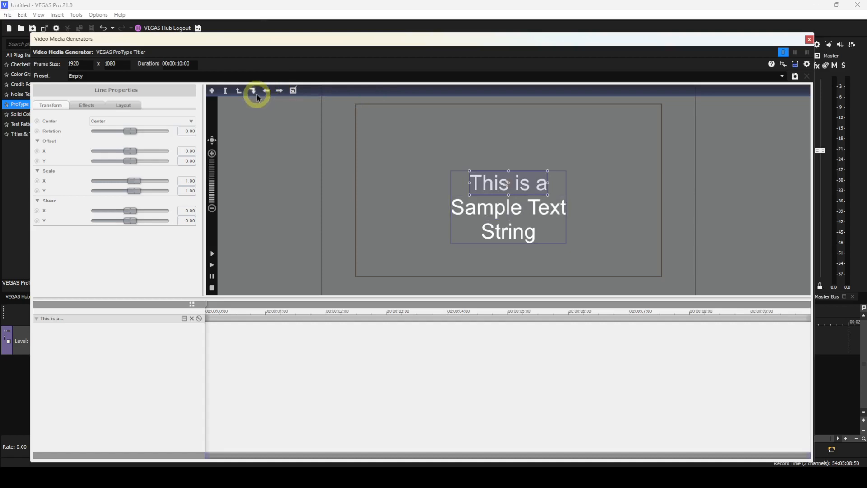
{"action": "left_click", "coordinate": [252, 90]}
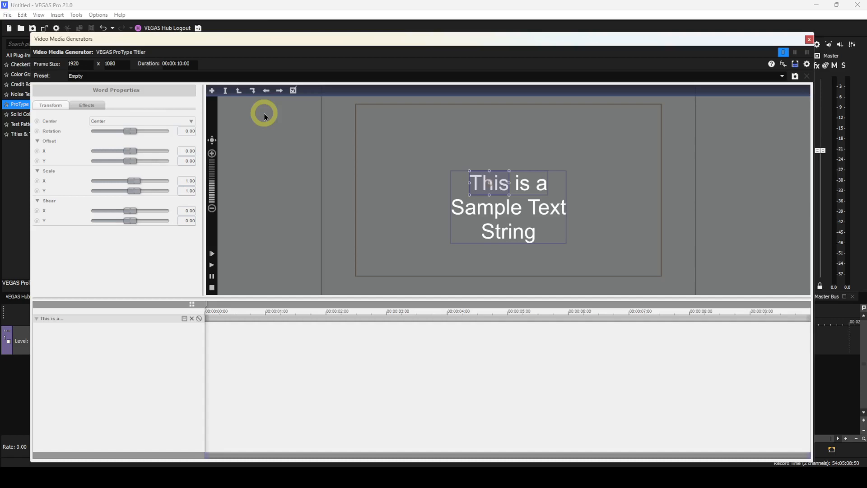
{"action": "mouse_move", "coordinate": [266, 109]}
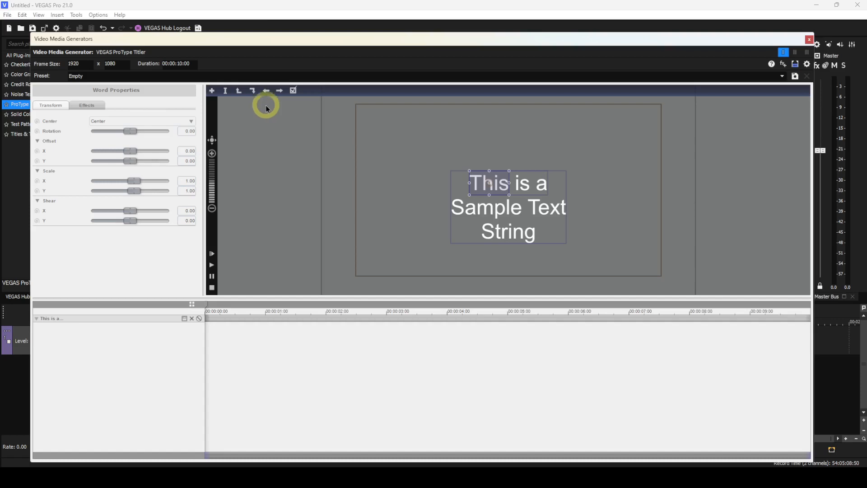
Step: Cycle forward through the words 'is' and 'a', then step back through them
{"action": "left_click", "coordinate": [279, 90]}
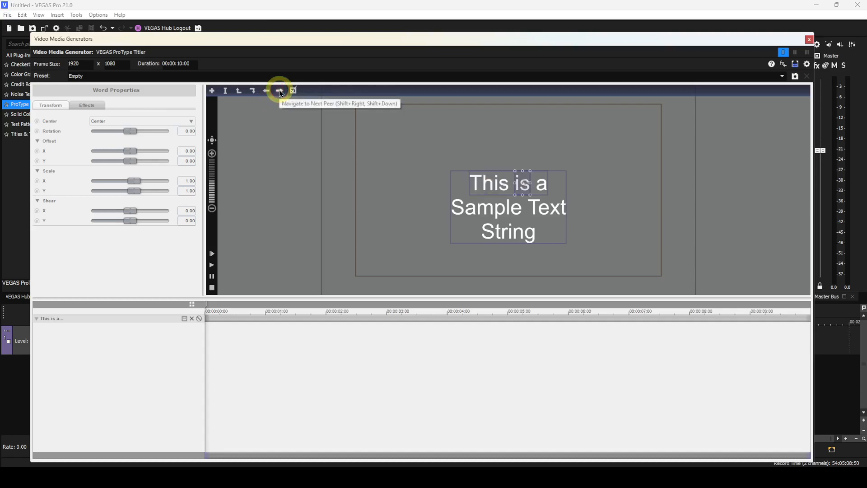
{"action": "left_click", "coordinate": [279, 90]}
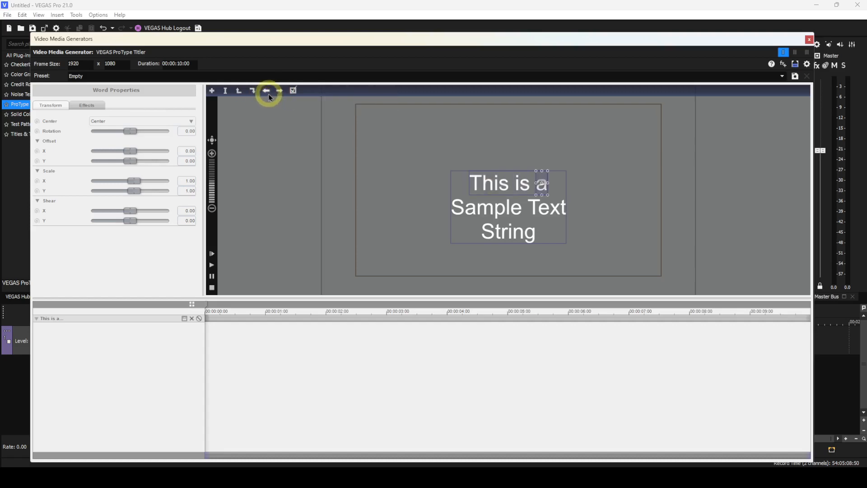
{"action": "left_click", "coordinate": [266, 90]}
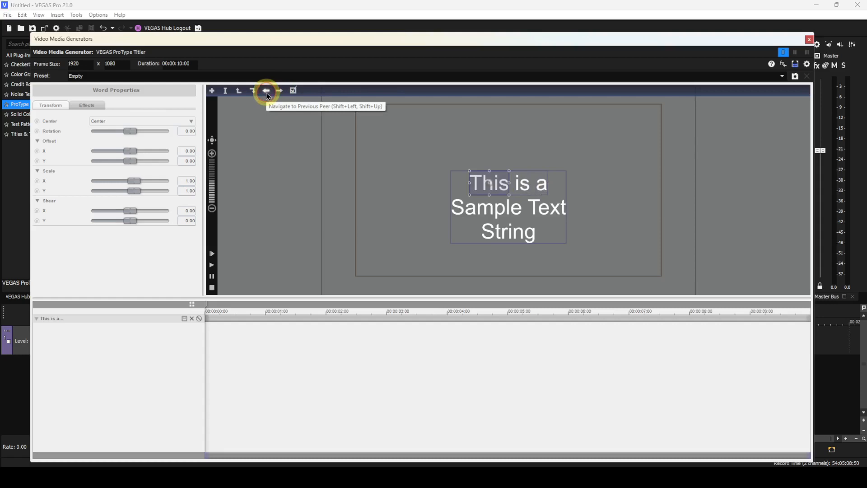
{"action": "left_click", "coordinate": [266, 90]}
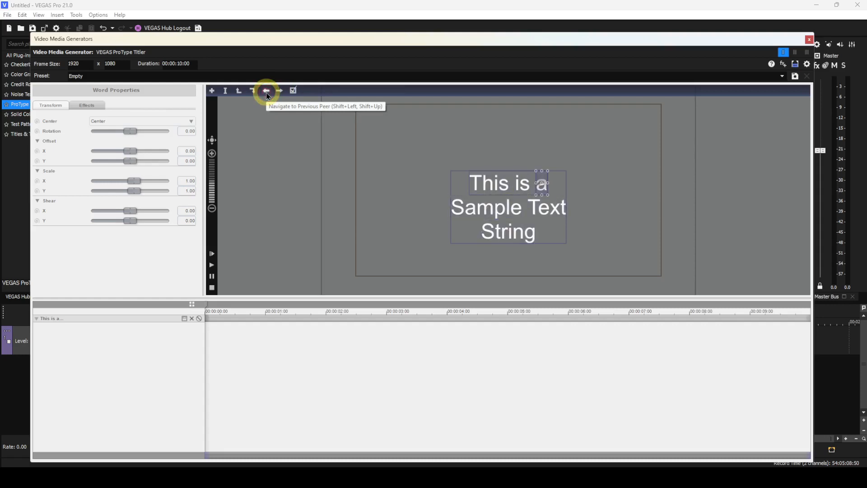
{"action": "left_click", "coordinate": [266, 90]}
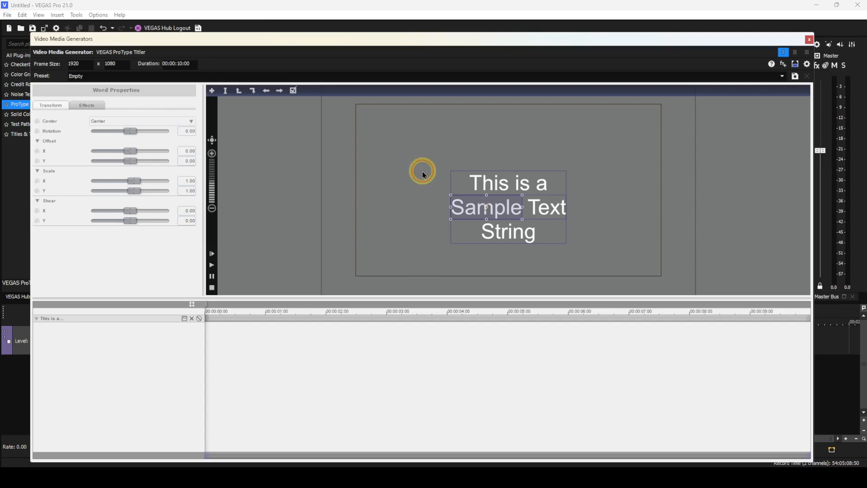
Step: Select the second title line and drill down to the letter S of Sample
{"action": "left_click", "coordinate": [503, 190]}
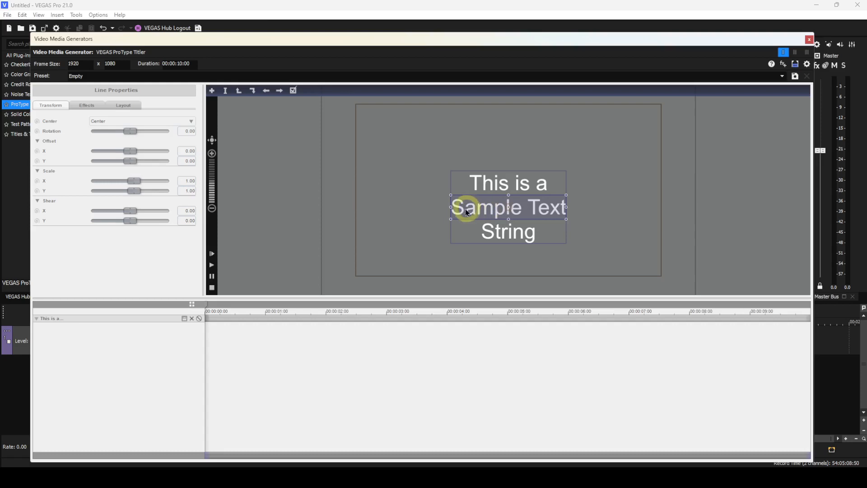
{"action": "key", "text": "shift"}
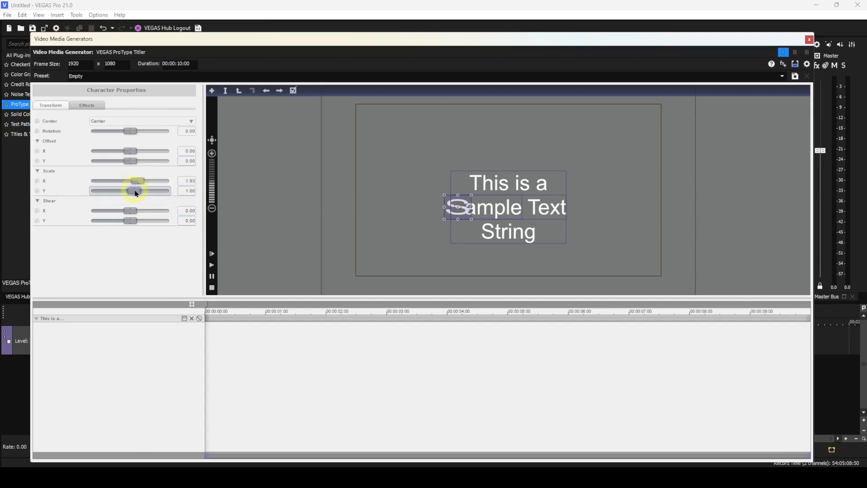
Step: Set the S's Scale Y to 2.05 and Shear X to 0.52
{"action": "left_click_drag", "start_coordinate": [130, 190], "coordinate": [143, 190]}
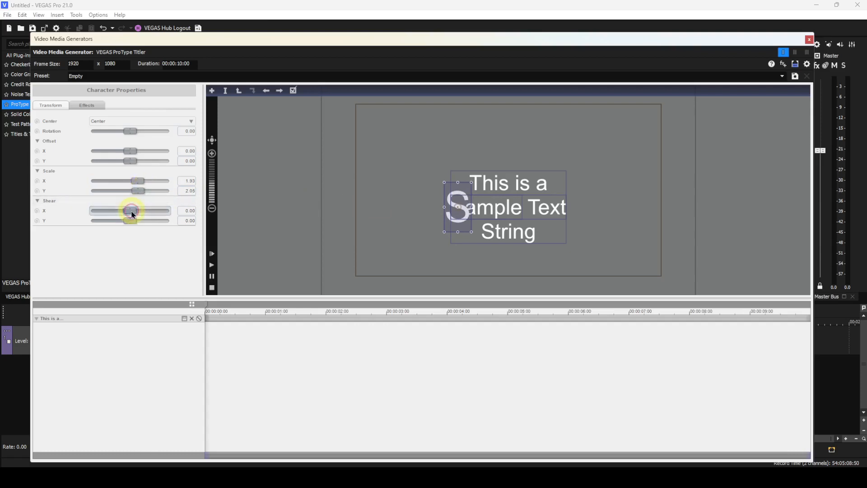
{"action": "left_click_drag", "start_coordinate": [130, 211], "coordinate": [137, 211]}
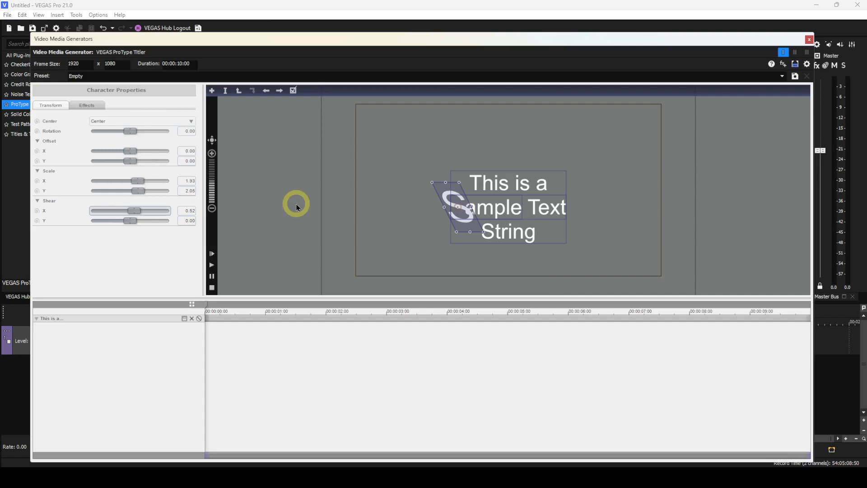
{"action": "mouse_move", "coordinate": [230, 97]}
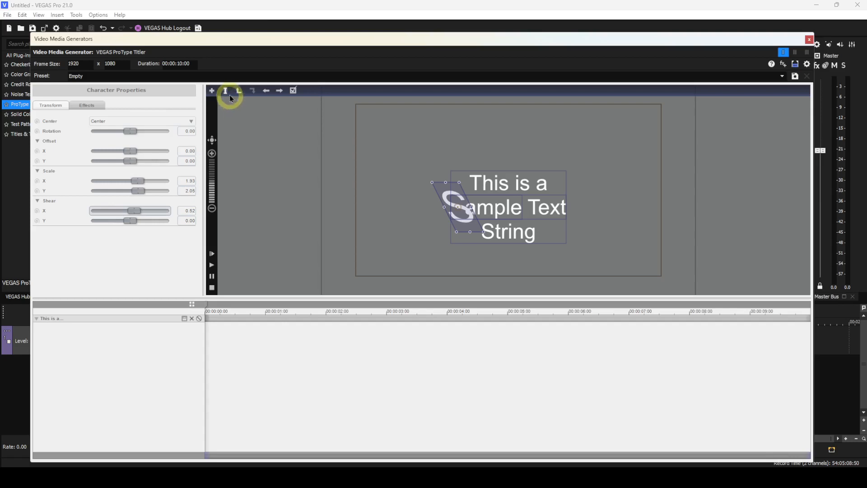
Step: In text edit mode, set the letters 'Samp' to the Strawberry Blossom font
{"action": "left_click", "coordinate": [226, 90]}
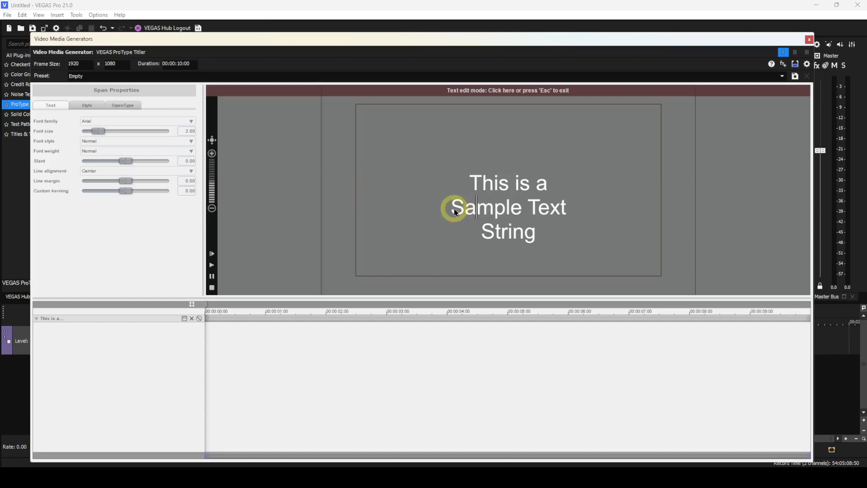
{"action": "left_click_drag", "start_coordinate": [449, 208], "coordinate": [484, 215]}
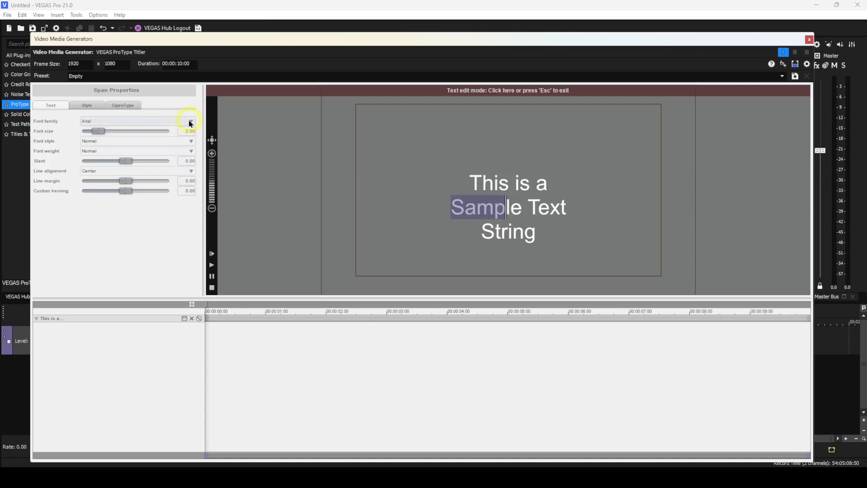
{"action": "left_click", "coordinate": [190, 121]}
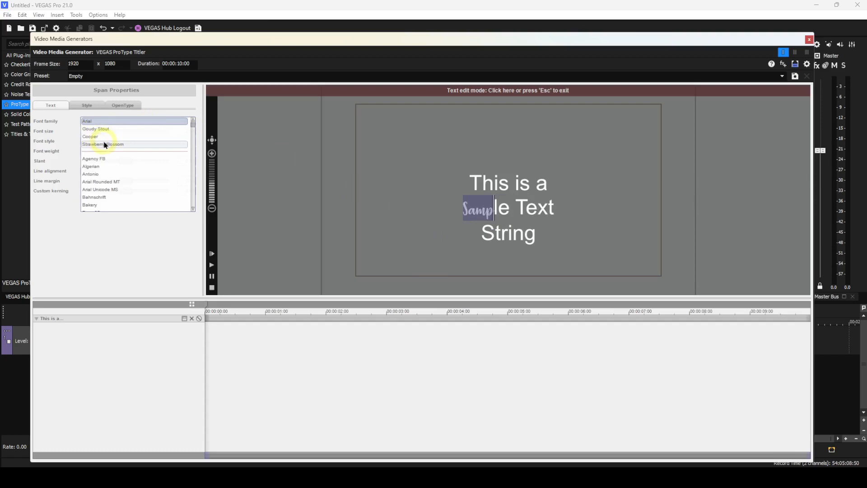
{"action": "left_click", "coordinate": [102, 144]}
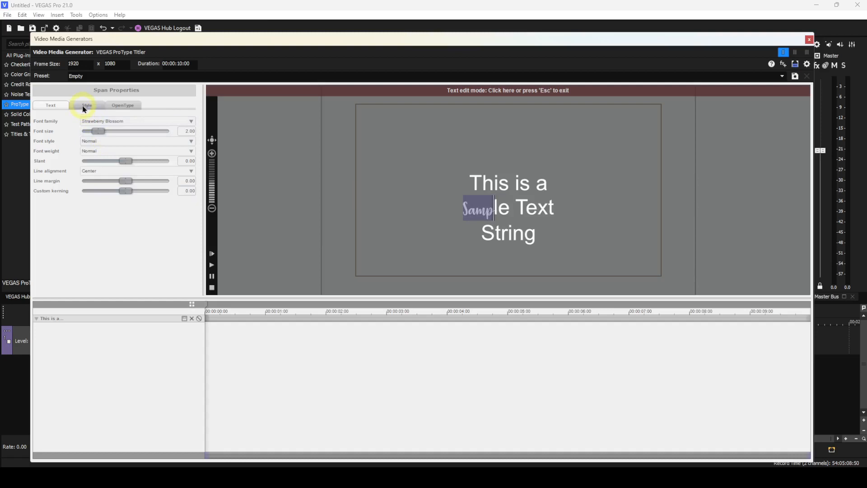
Step: Make the 'Samp' letters' fill magenta by reducing Green to 0
{"action": "left_click", "coordinate": [87, 106]}
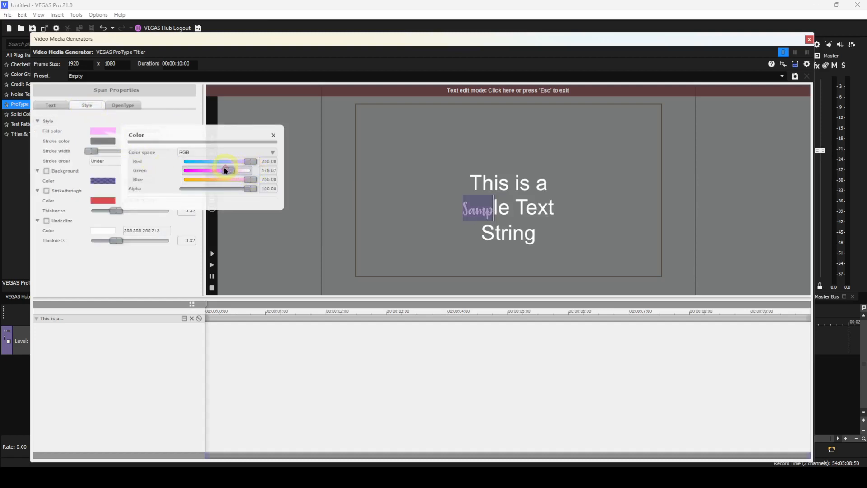
{"action": "left_click_drag", "start_coordinate": [224, 170], "coordinate": [183, 170]}
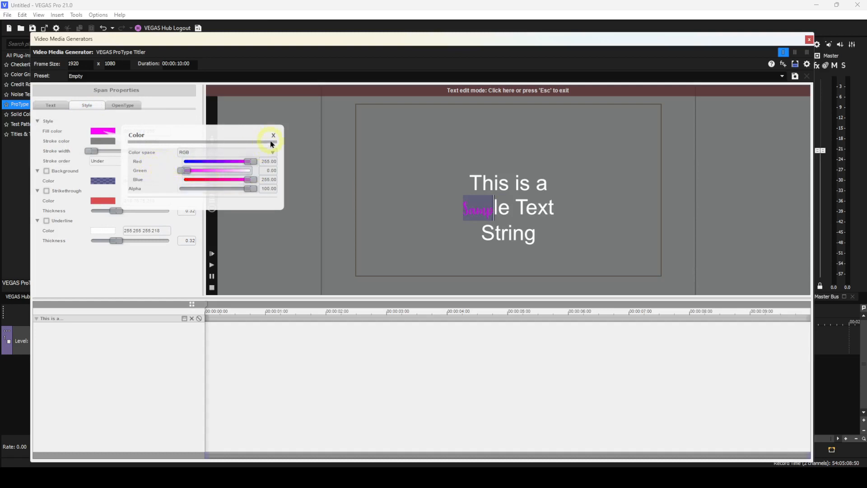
{"action": "left_click", "coordinate": [272, 136]}
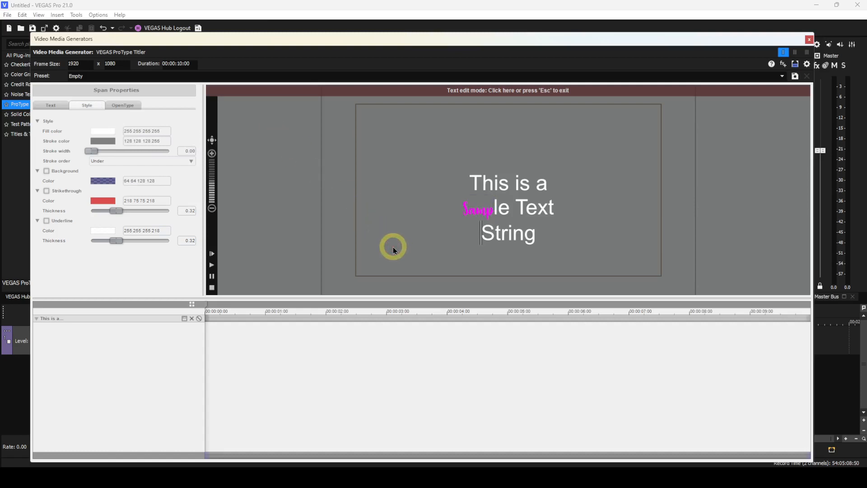
{"action": "mouse_move", "coordinate": [513, 93]}
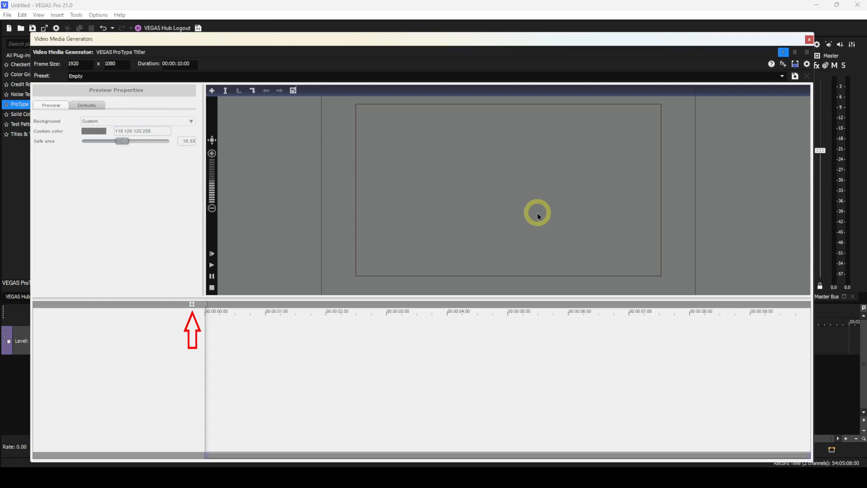
{"action": "mouse_move", "coordinate": [464, 238]}
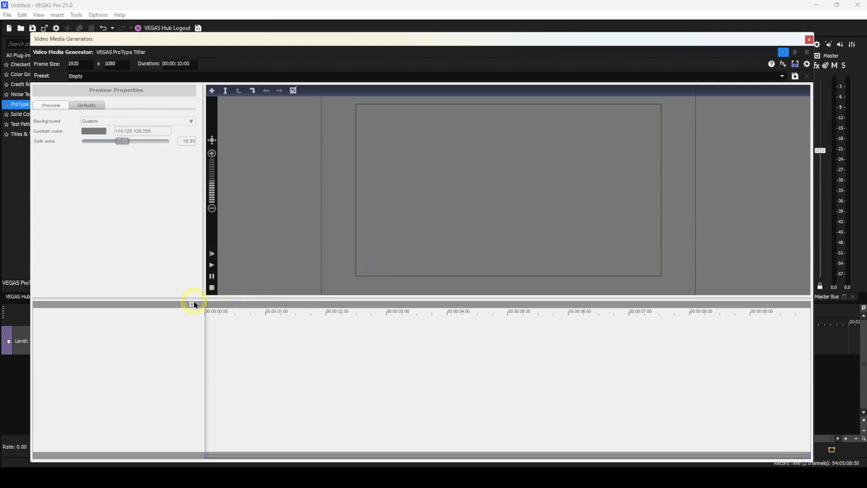
Step: Show the Collections list of preset animated titles such as Bounce and Fly in
{"action": "left_click", "coordinate": [190, 304]}
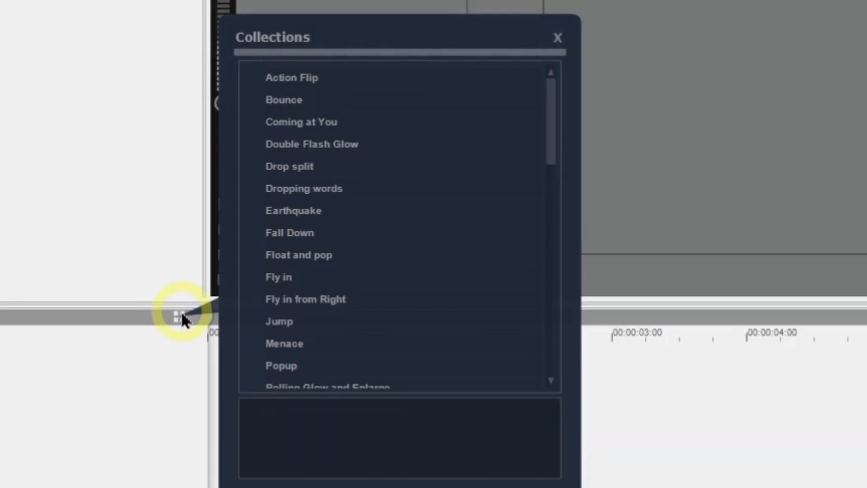
Step: Apply the Bounce preset from Collections, adding its bounce animation tracks to the titler timeline
{"action": "left_click", "coordinate": [284, 100]}
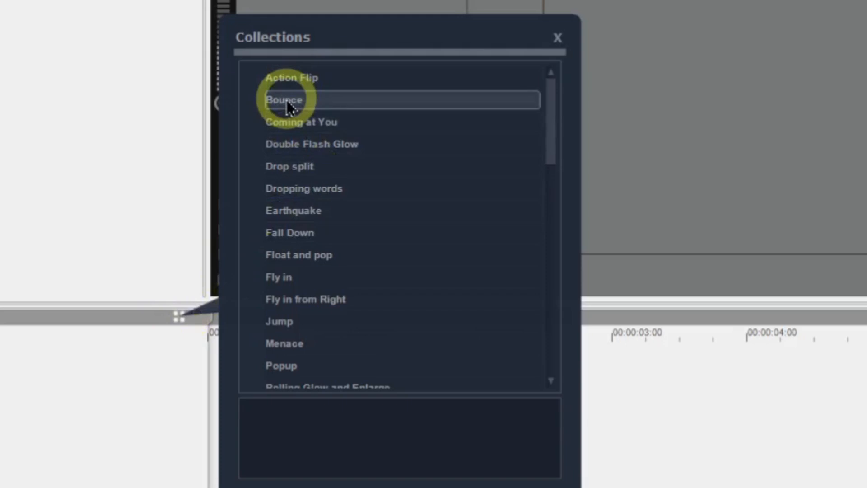
{"action": "double_click", "coordinate": [284, 100]}
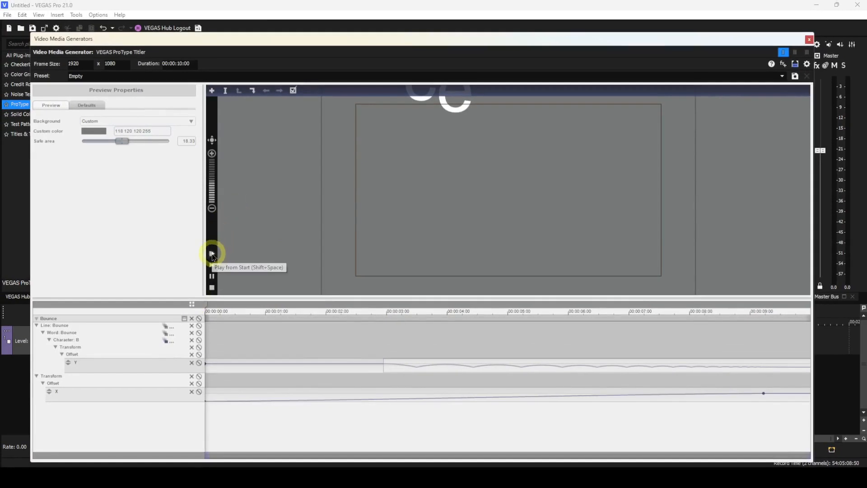
Step: Play the Bounce title from the start three times to watch the letters bounce in
{"action": "left_click", "coordinate": [212, 255]}
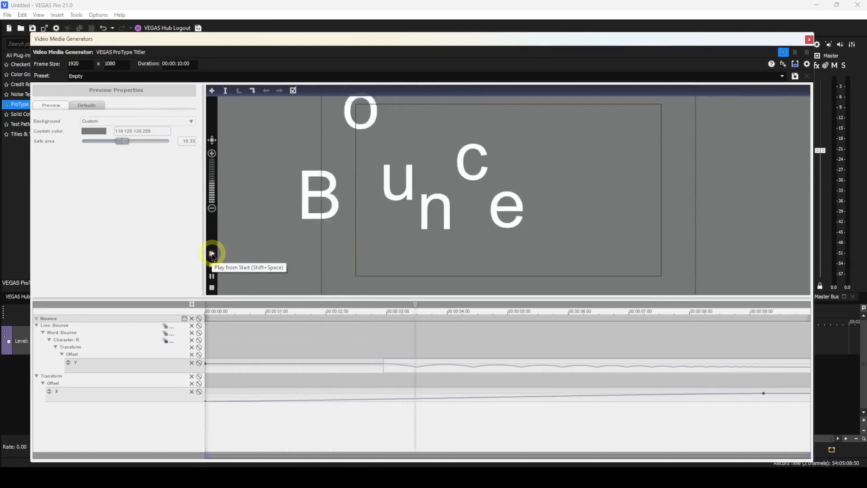
{"action": "left_click", "coordinate": [211, 253]}
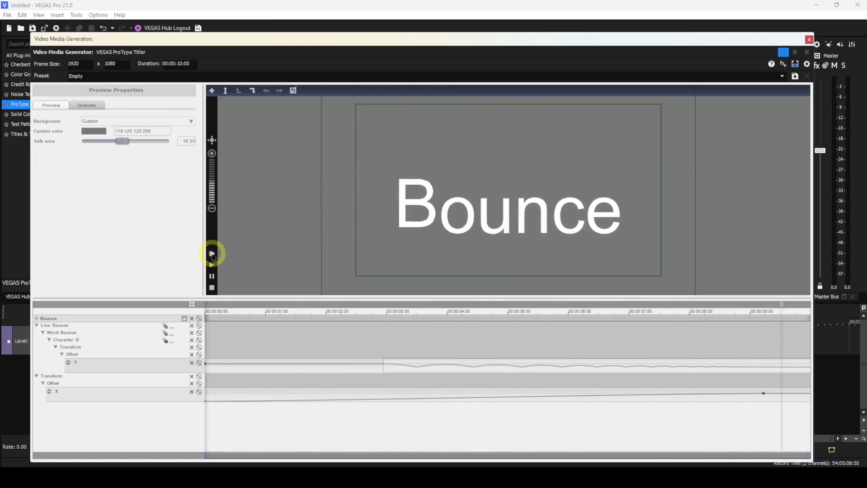
{"action": "left_click", "coordinate": [211, 253]}
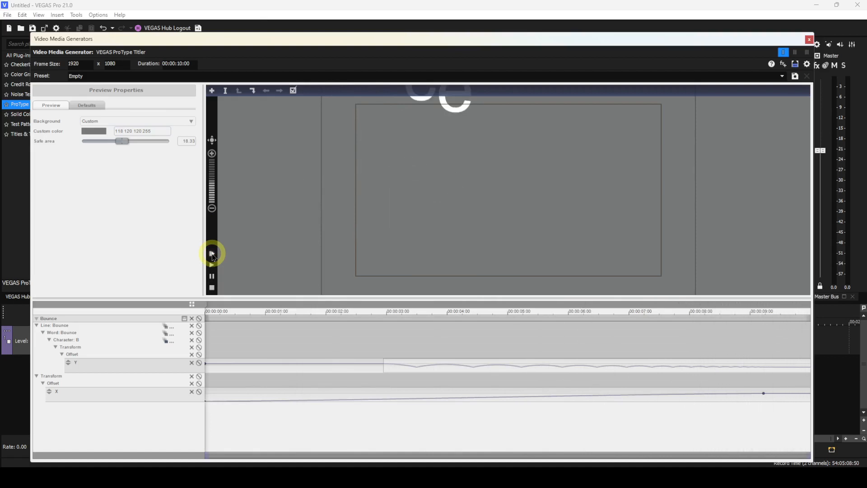